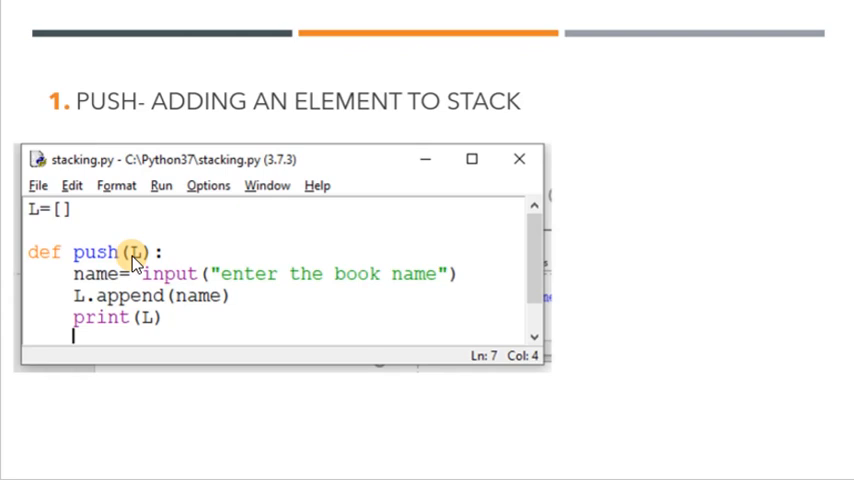
mouse_move(264, 276)
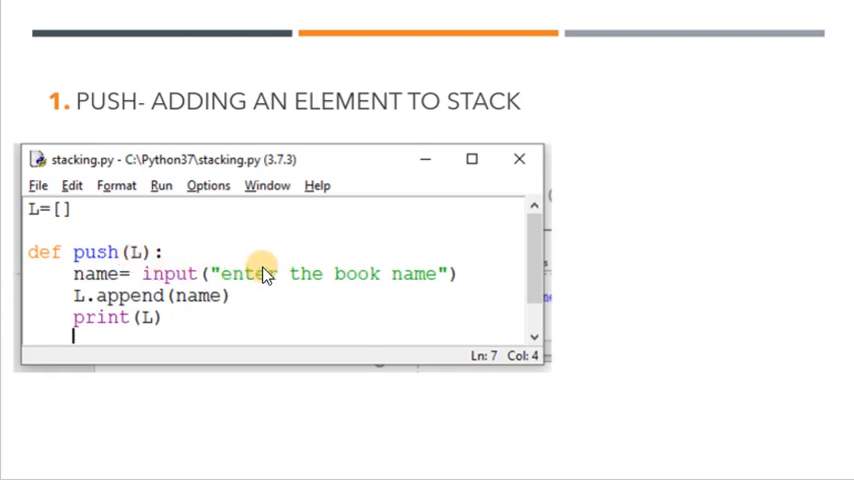
mouse_move(170, 304)
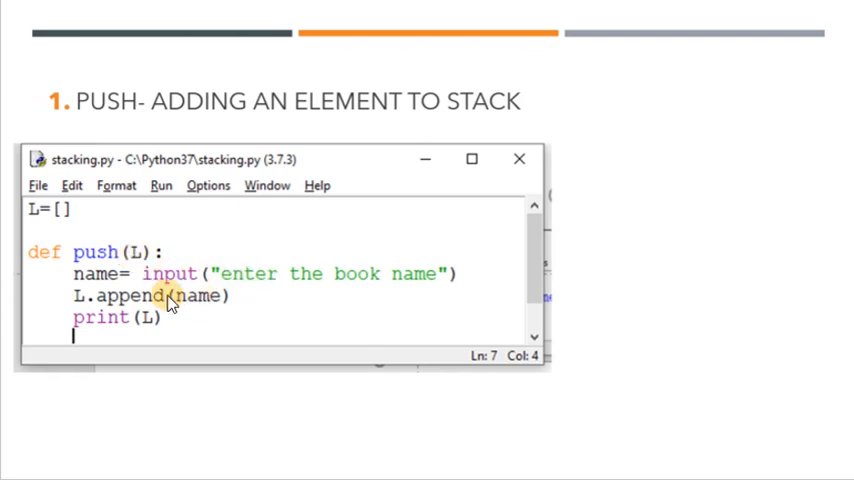
mouse_move(168, 332)
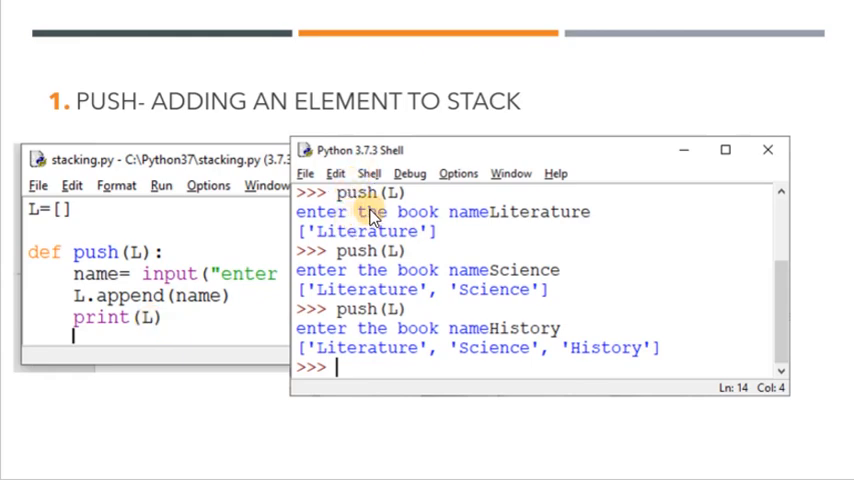
mouse_move(480, 220)
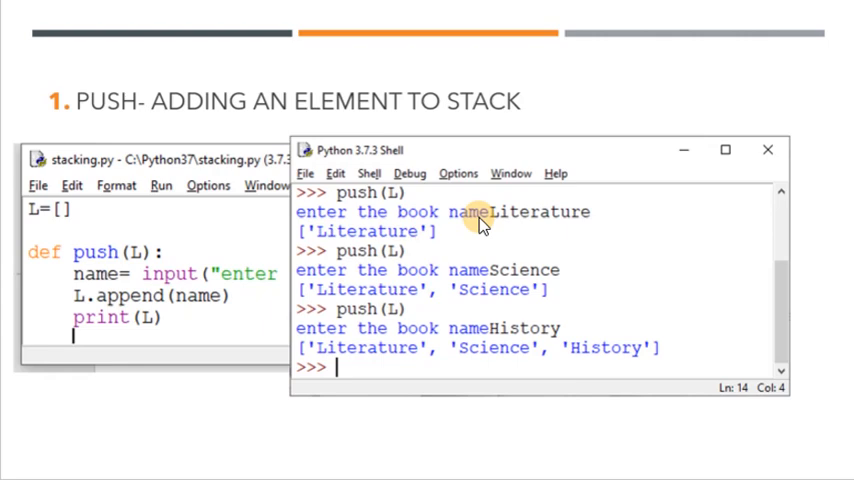
mouse_move(408, 210)
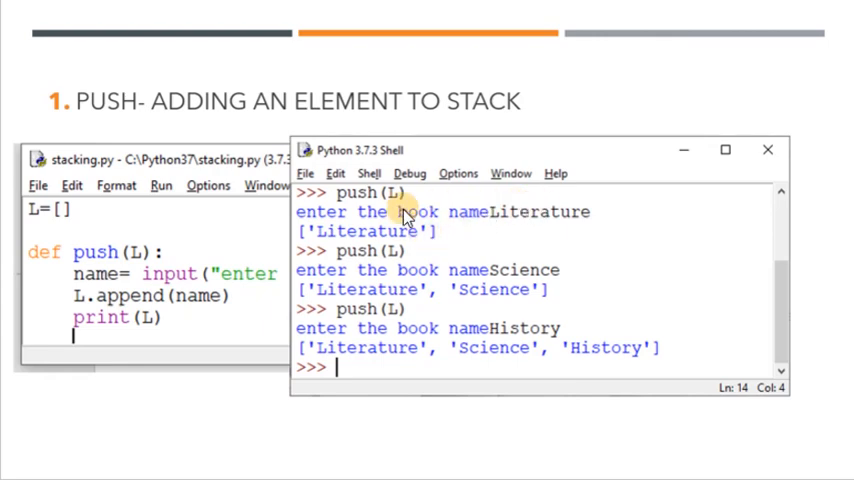
mouse_move(488, 278)
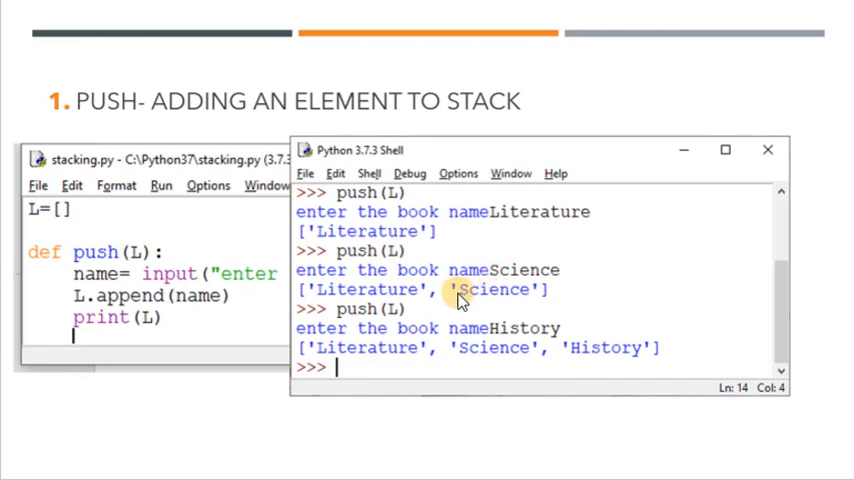
mouse_move(518, 338)
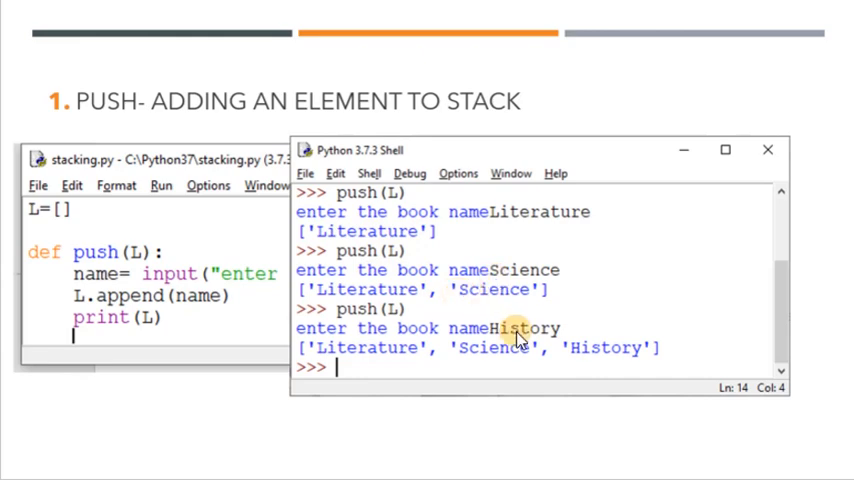
mouse_move(578, 358)
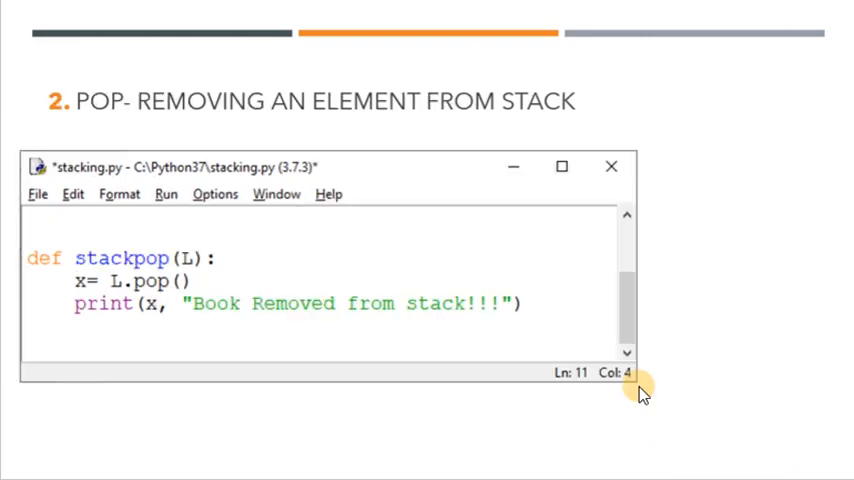
mouse_move(528, 296)
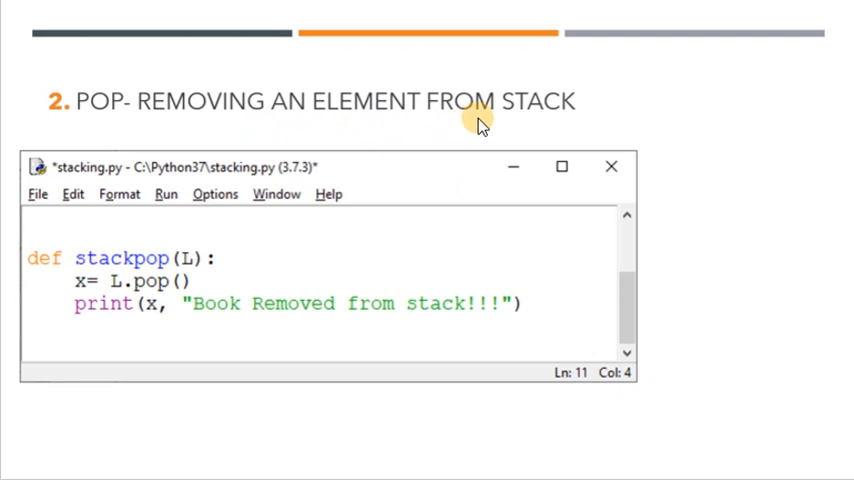
mouse_move(148, 270)
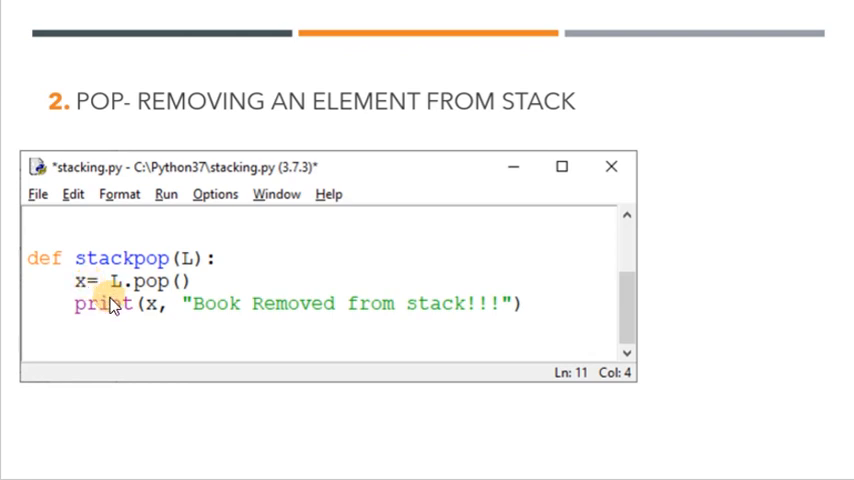
mouse_move(128, 320)
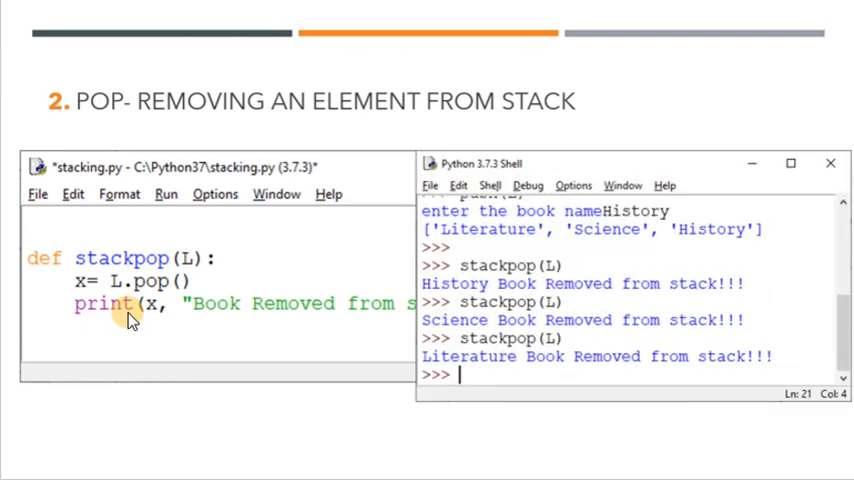
mouse_move(714, 234)
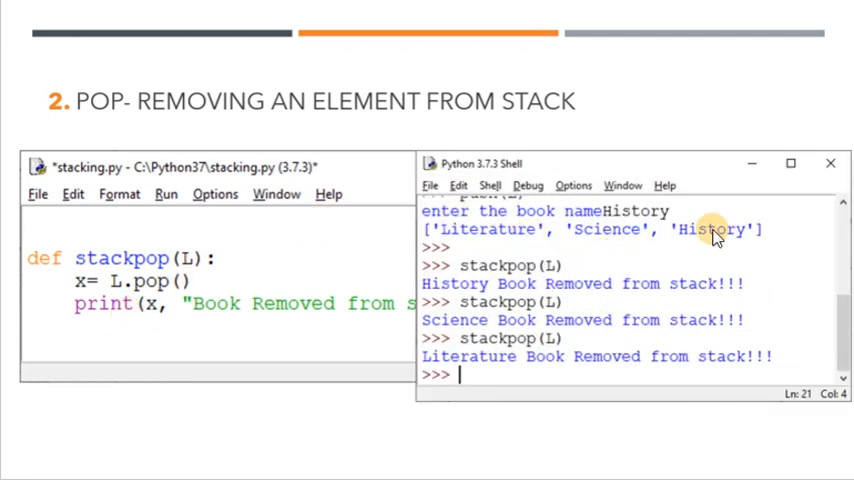
mouse_move(544, 270)
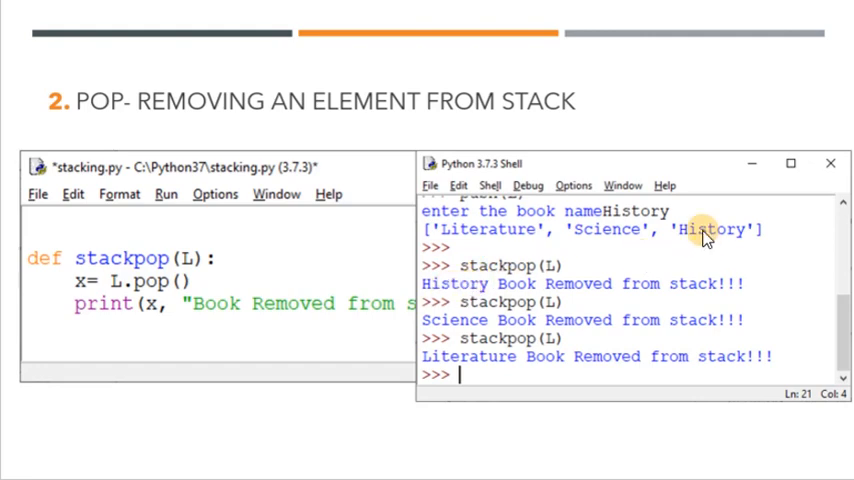
mouse_move(490, 328)
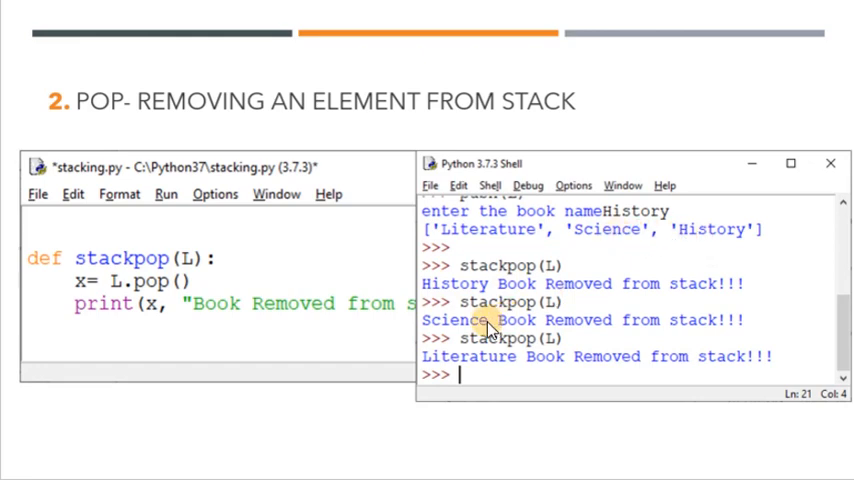
mouse_move(496, 330)
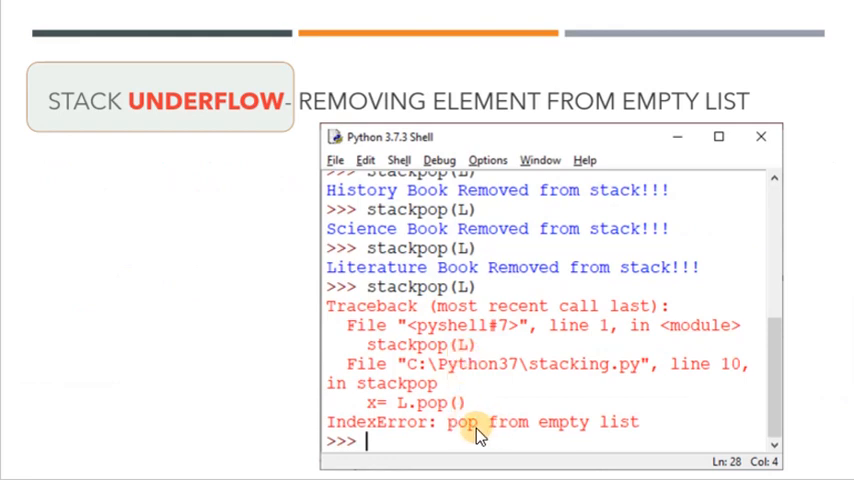
mouse_move(624, 428)
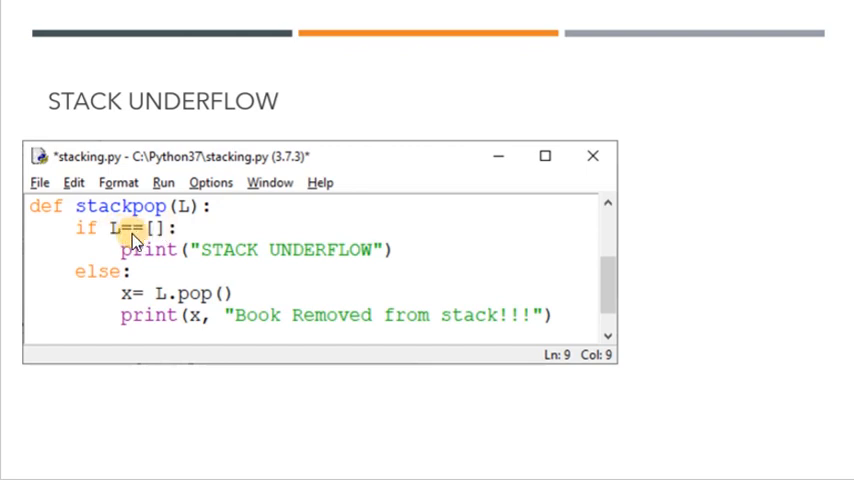
mouse_move(210, 260)
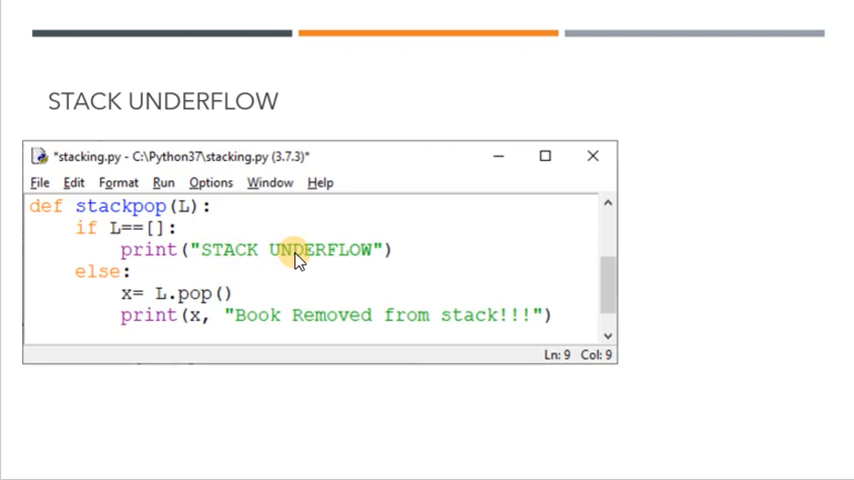
mouse_move(132, 292)
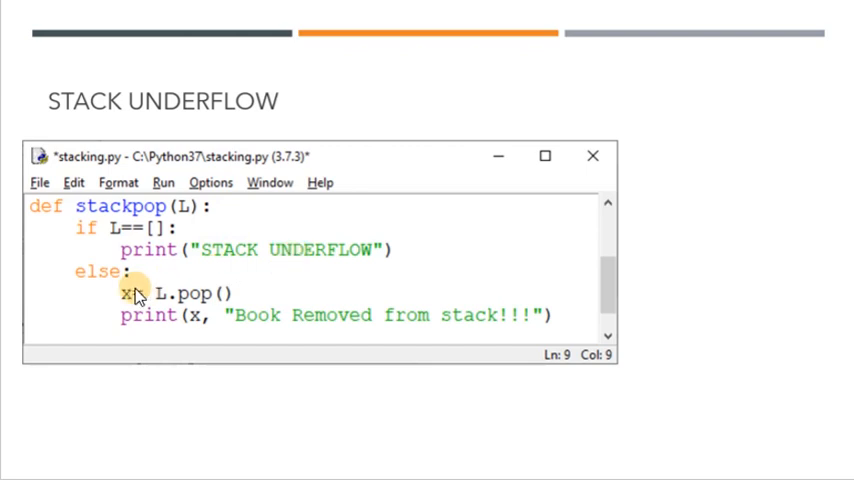